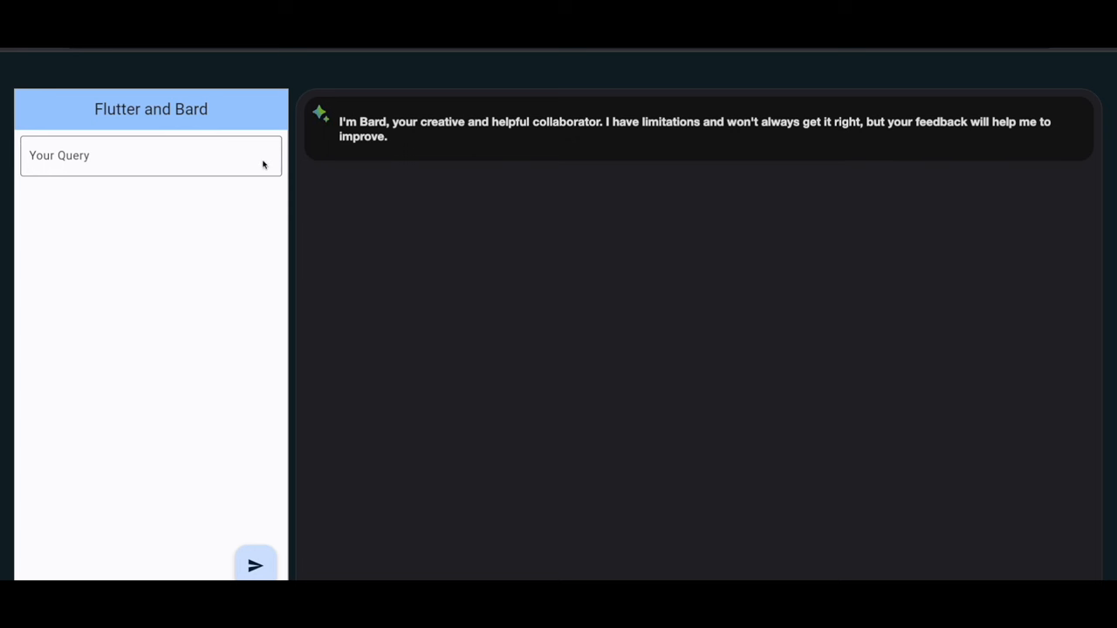
Step: Send the 'hello bard' query and view Bard's reply with the query logged in History
left_click(255, 562)
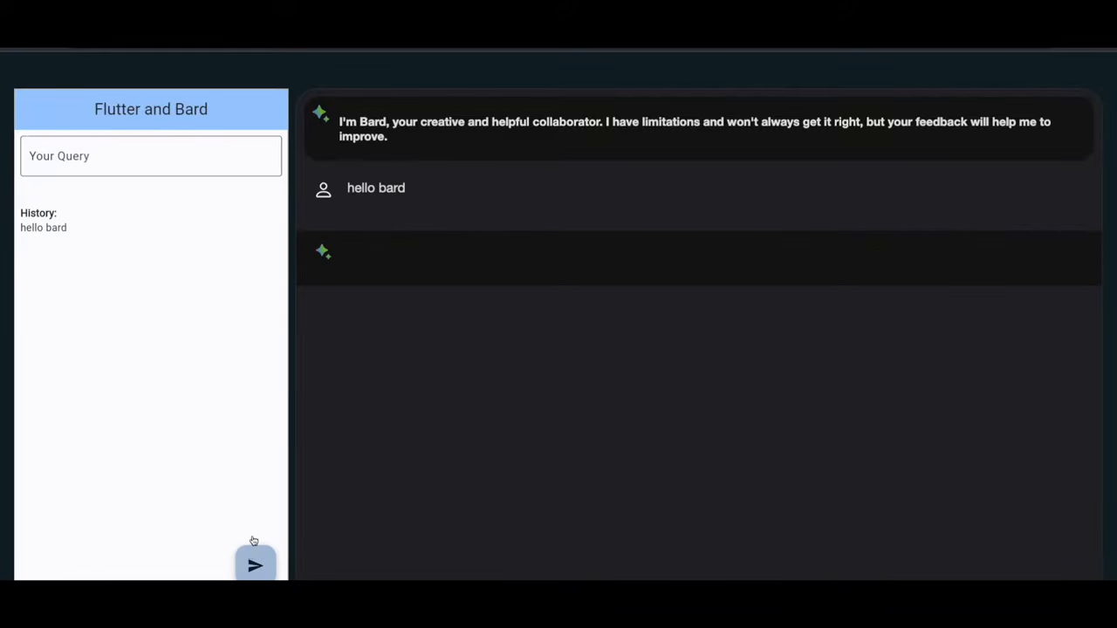
left_click(255, 564)
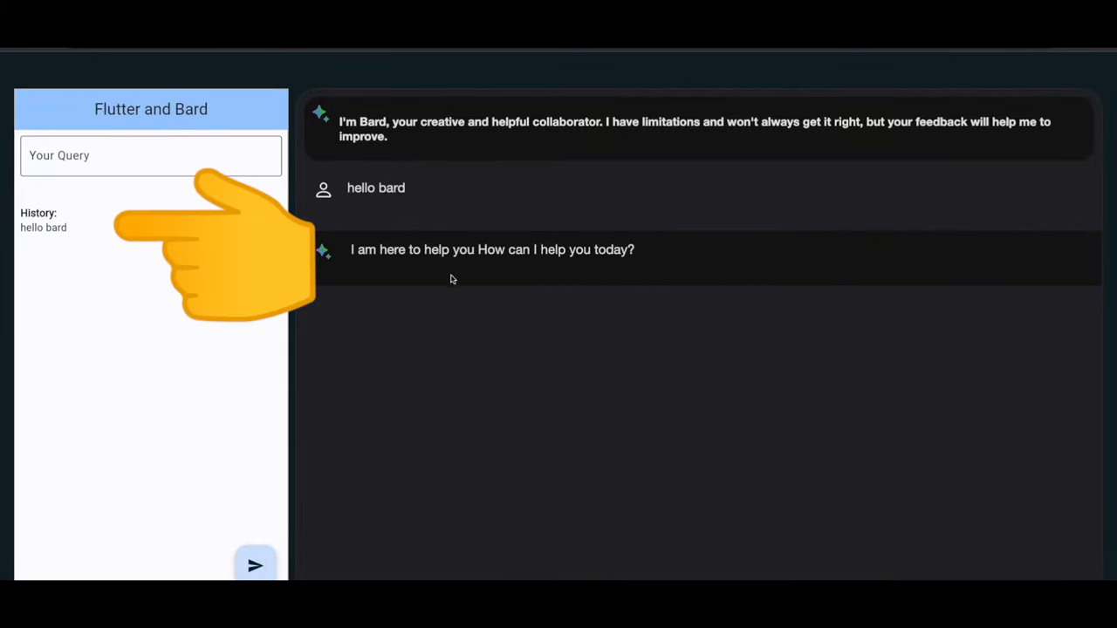
left_click(150, 155)
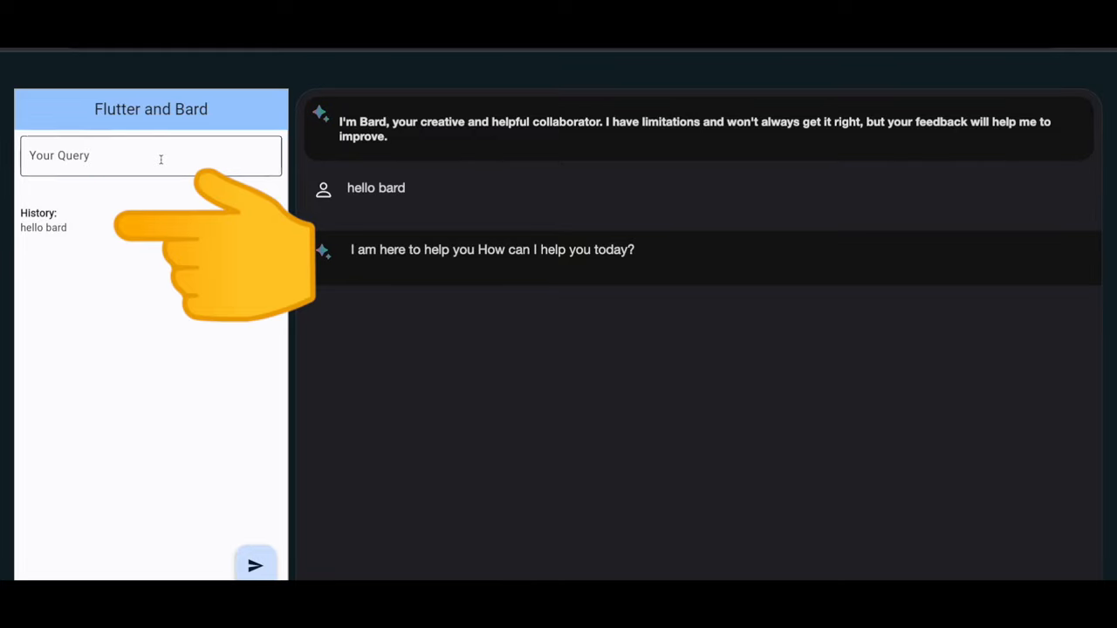